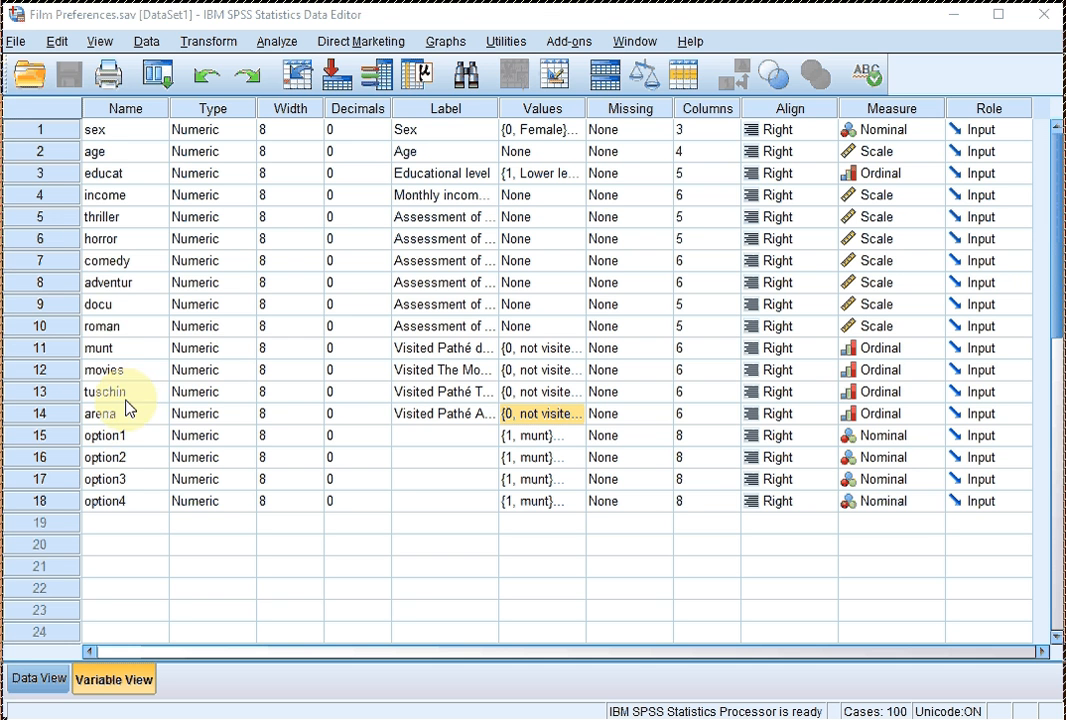
Inspect the value labels of the munt variable and dismiss the window.
left_click(104, 390)
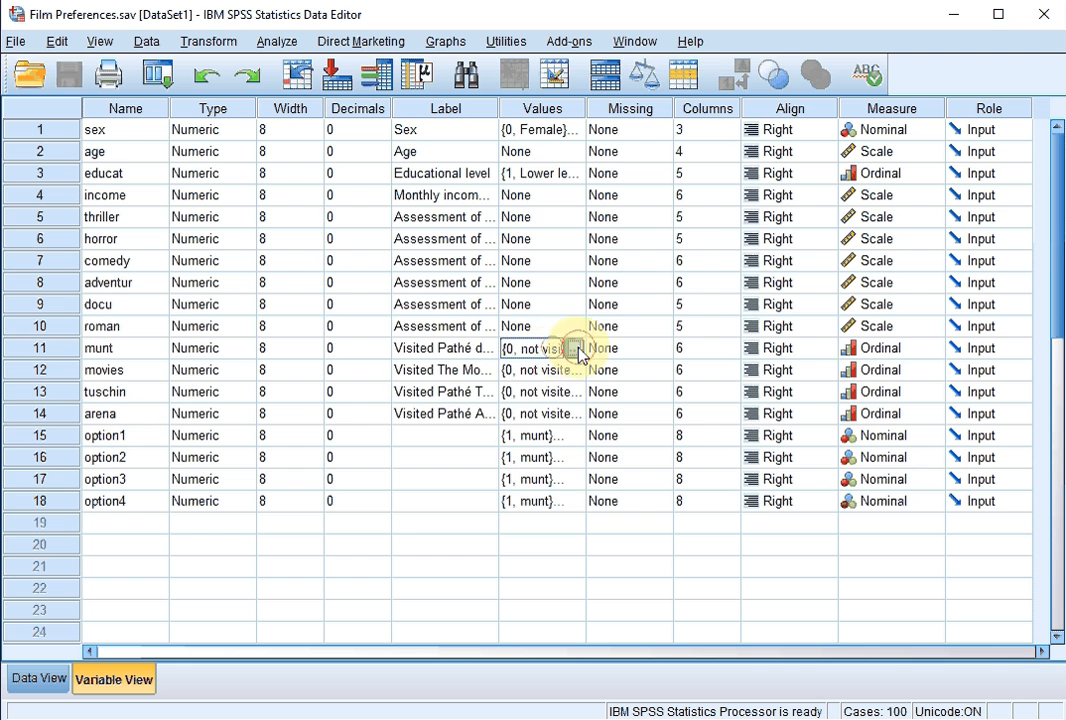
left_click(584, 348)
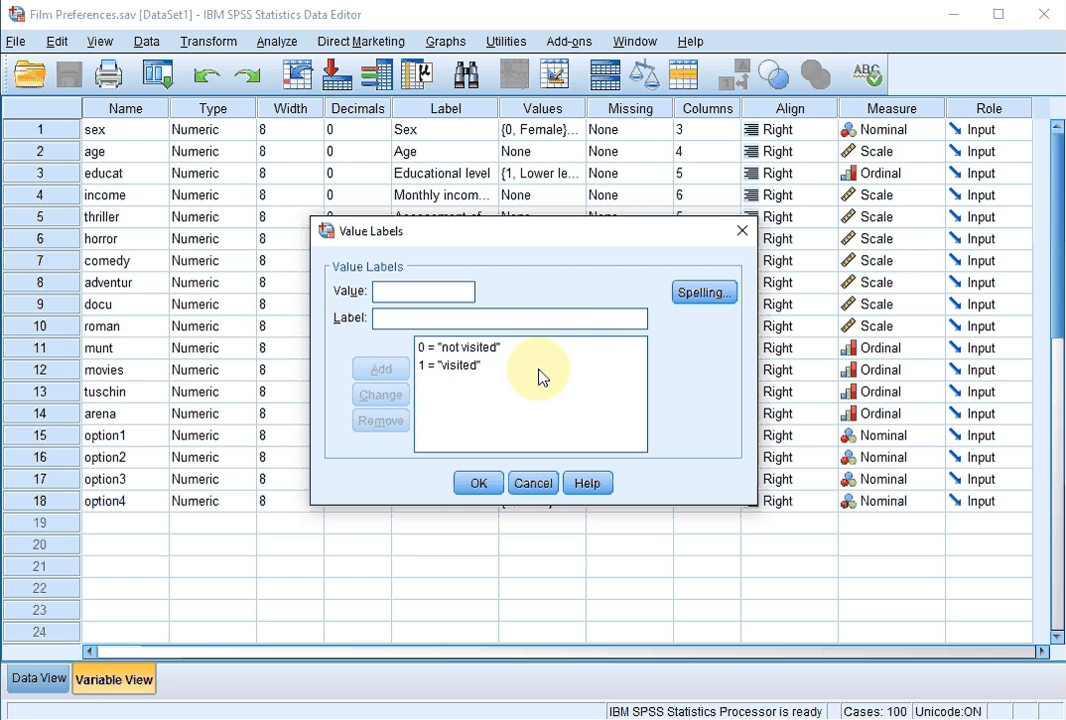
mouse_move(456, 380)
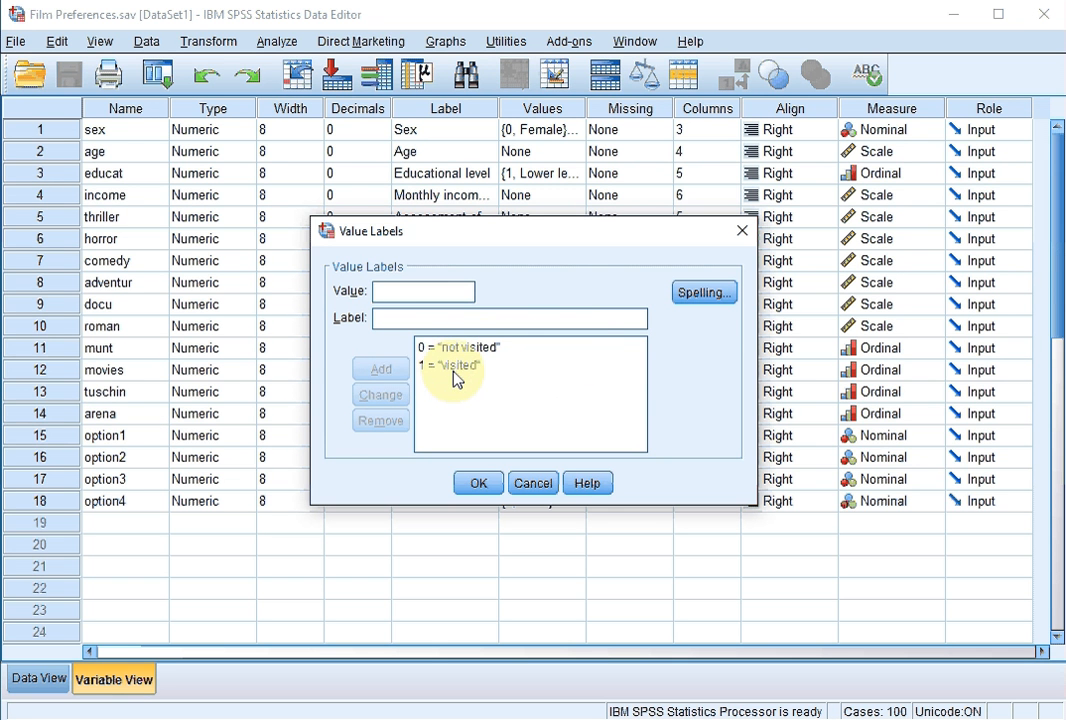
left_click(450, 362)
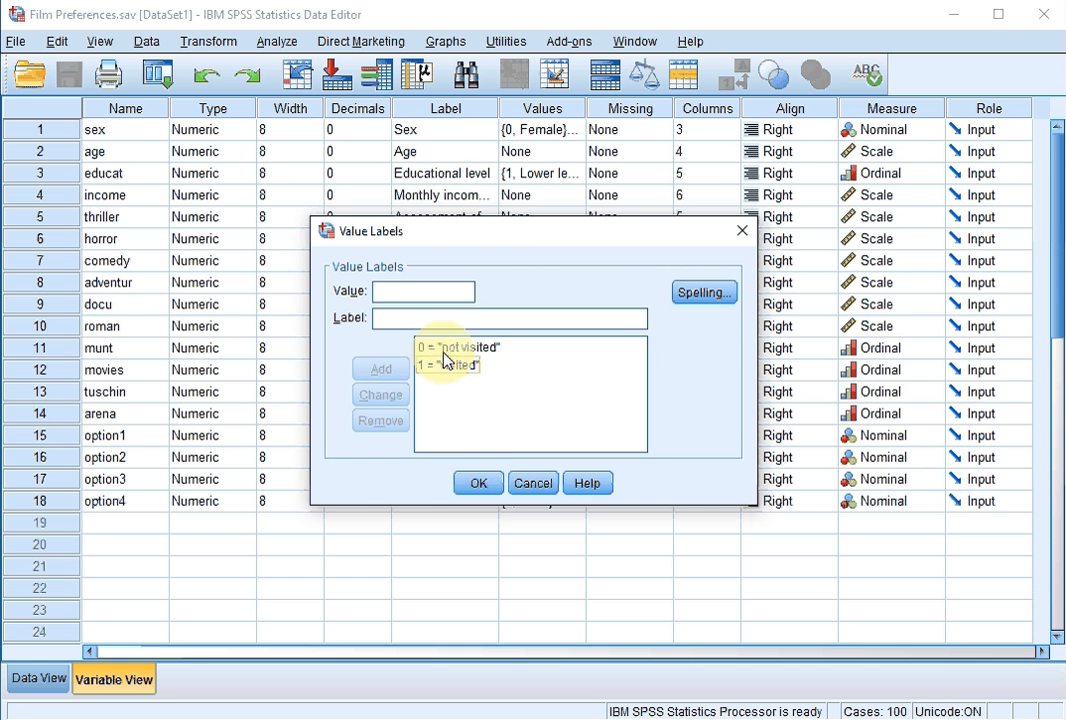
left_click(476, 482)
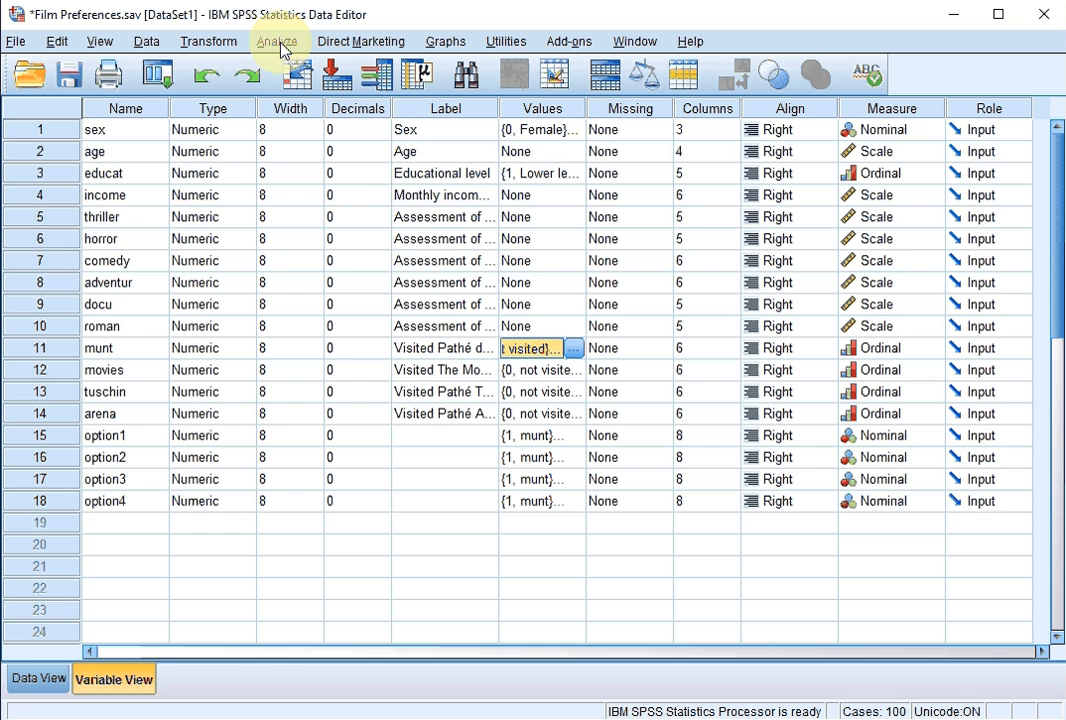
mouse_move(280, 40)
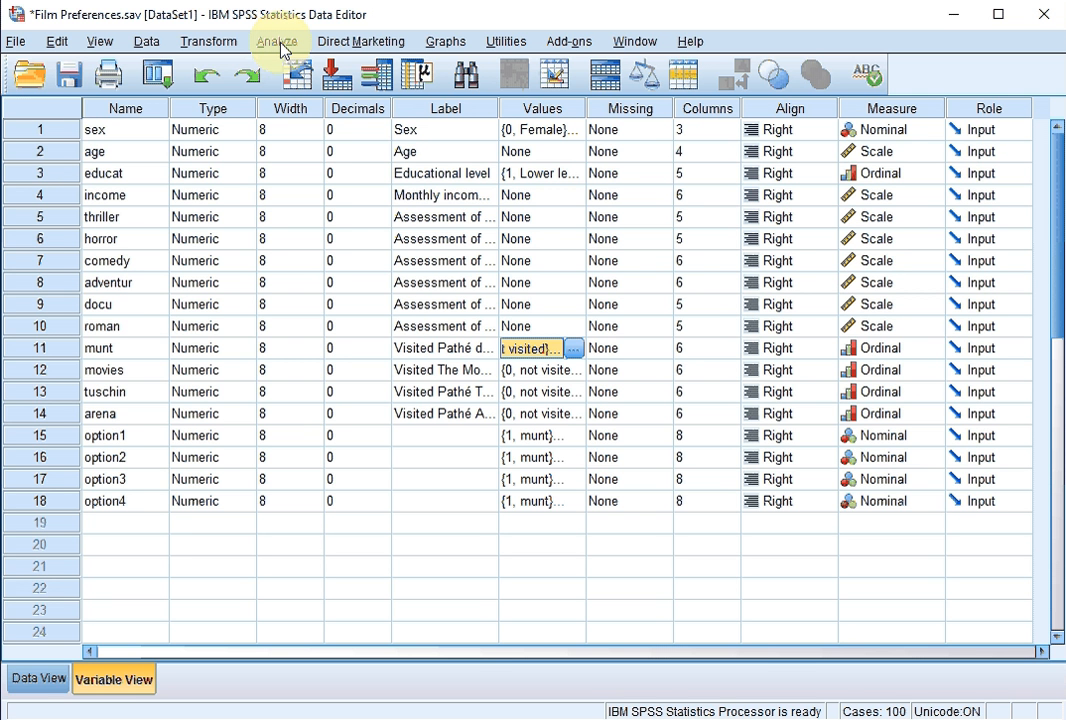
Define a multiple response set of munt, movies, tuschin and arena counting value 1.
left_click(278, 40)
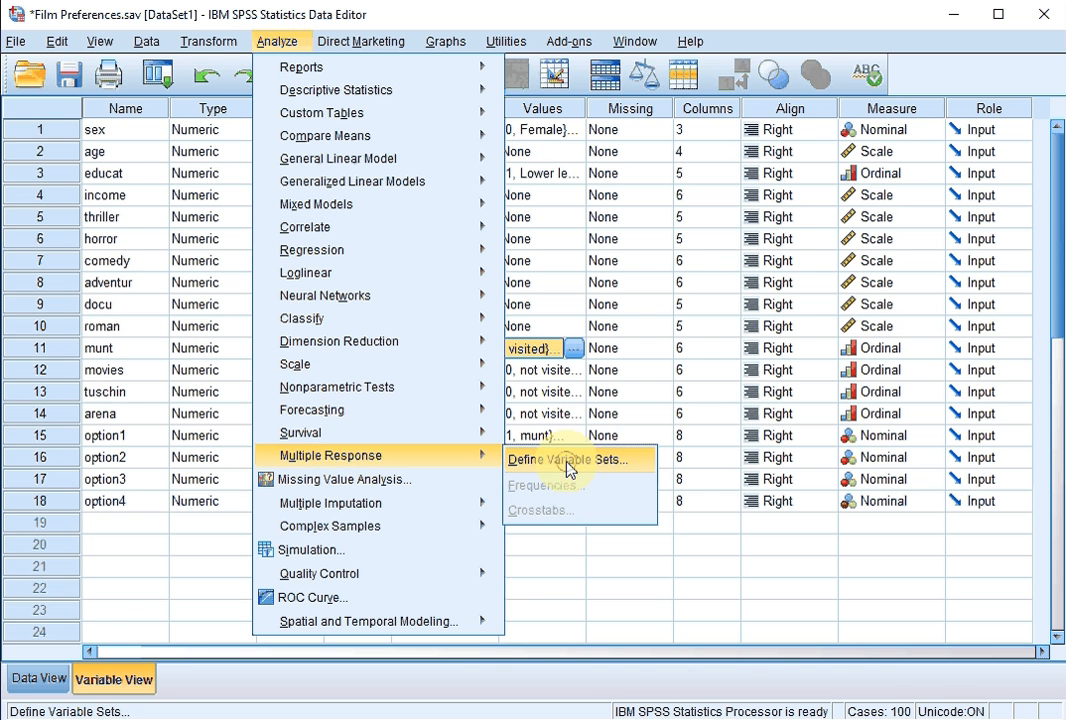
left_click(566, 458)
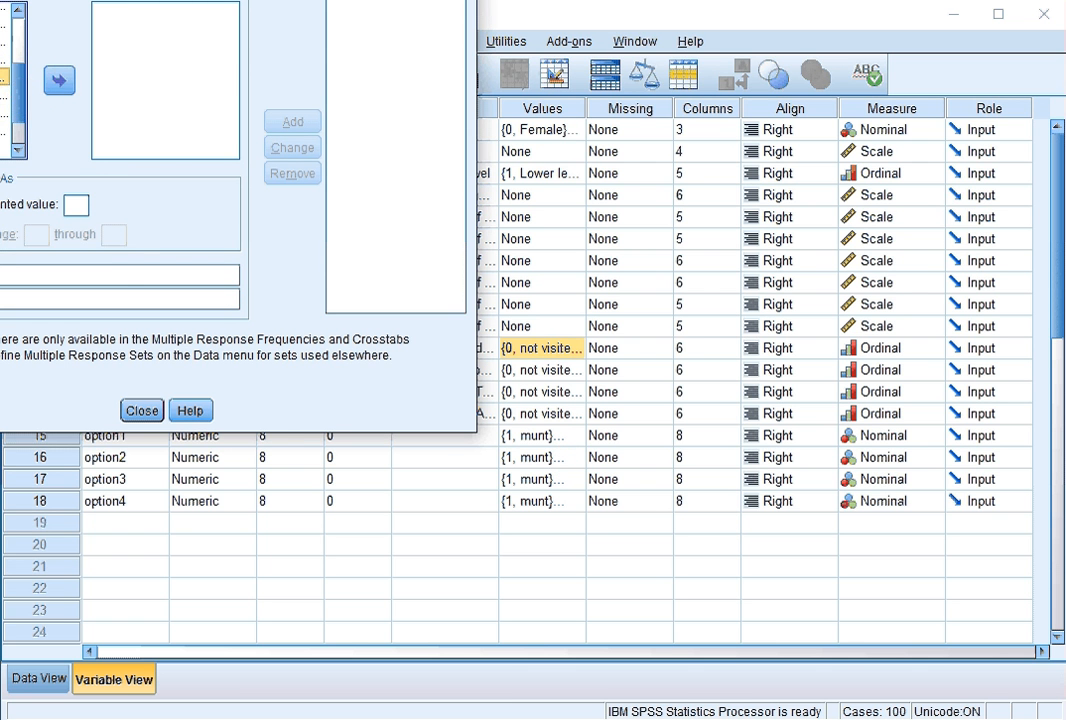
left_click(58, 80)
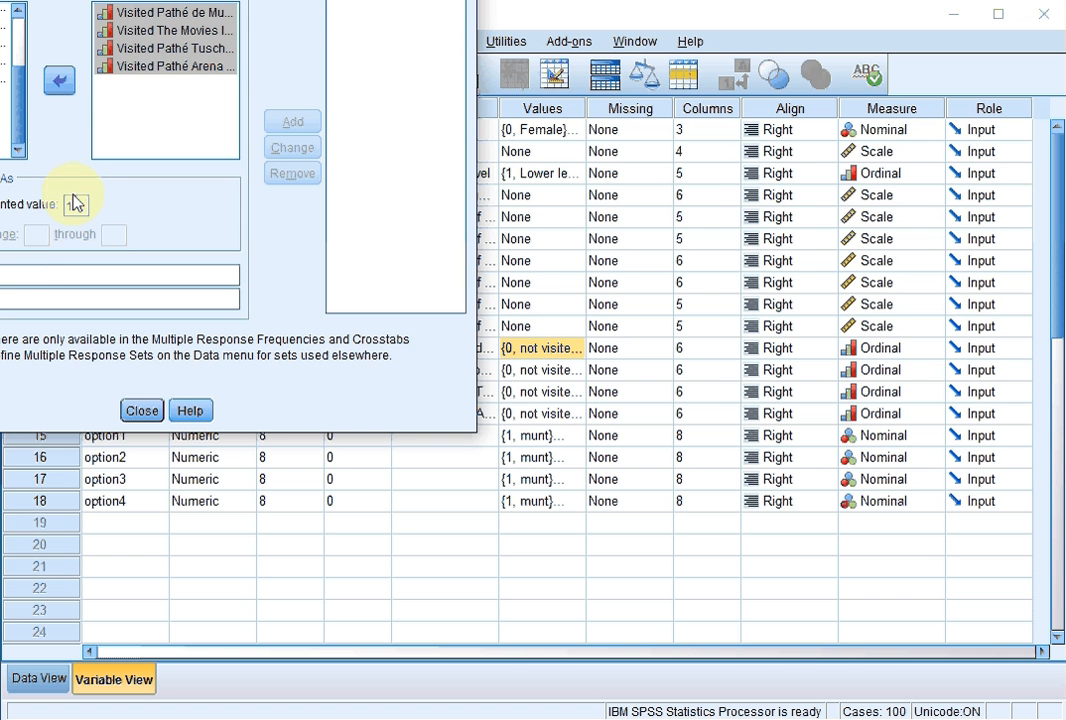
type("1")
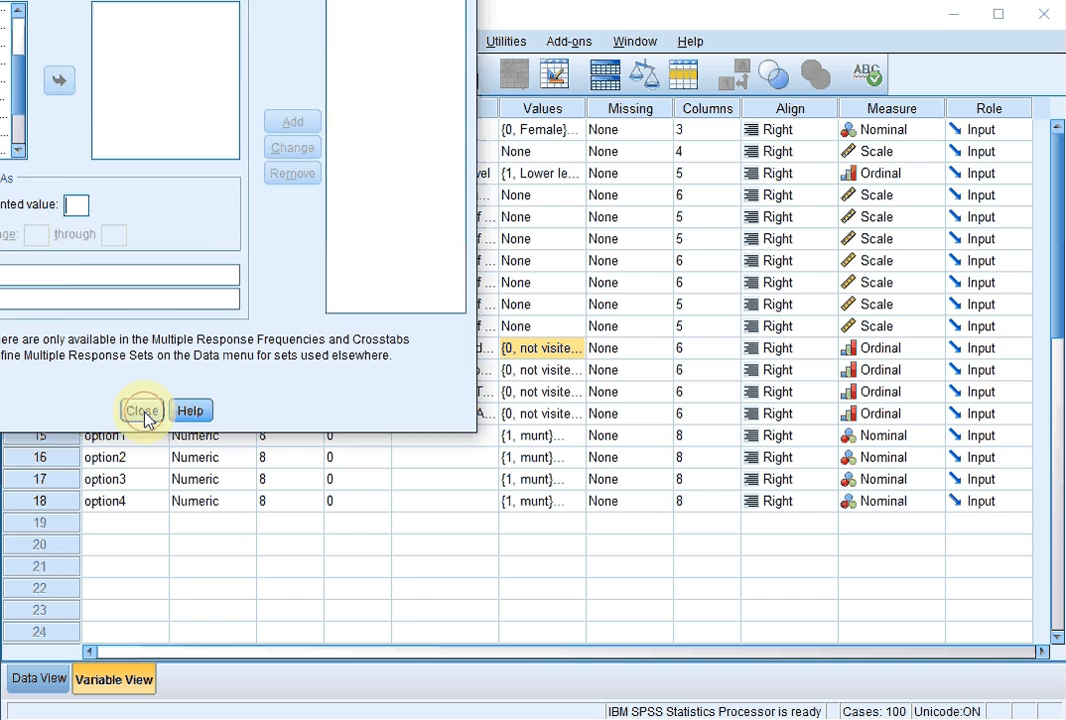
left_click(140, 410)
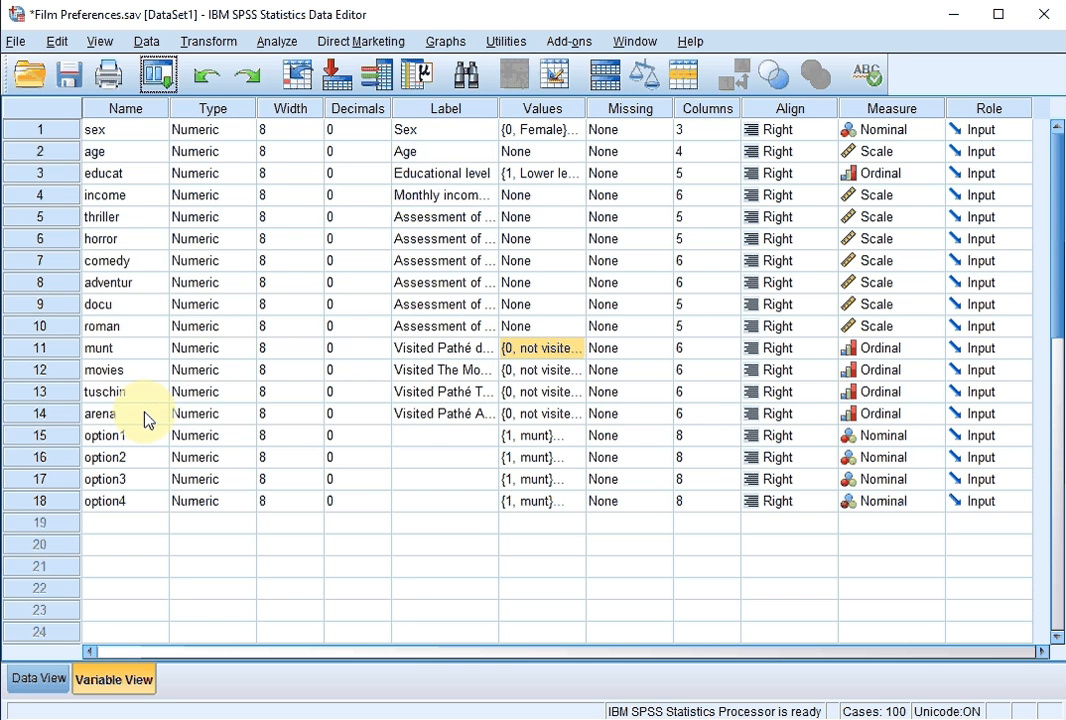
Run multiple response frequencies with the $visited set as the table variable.
left_click(276, 40)
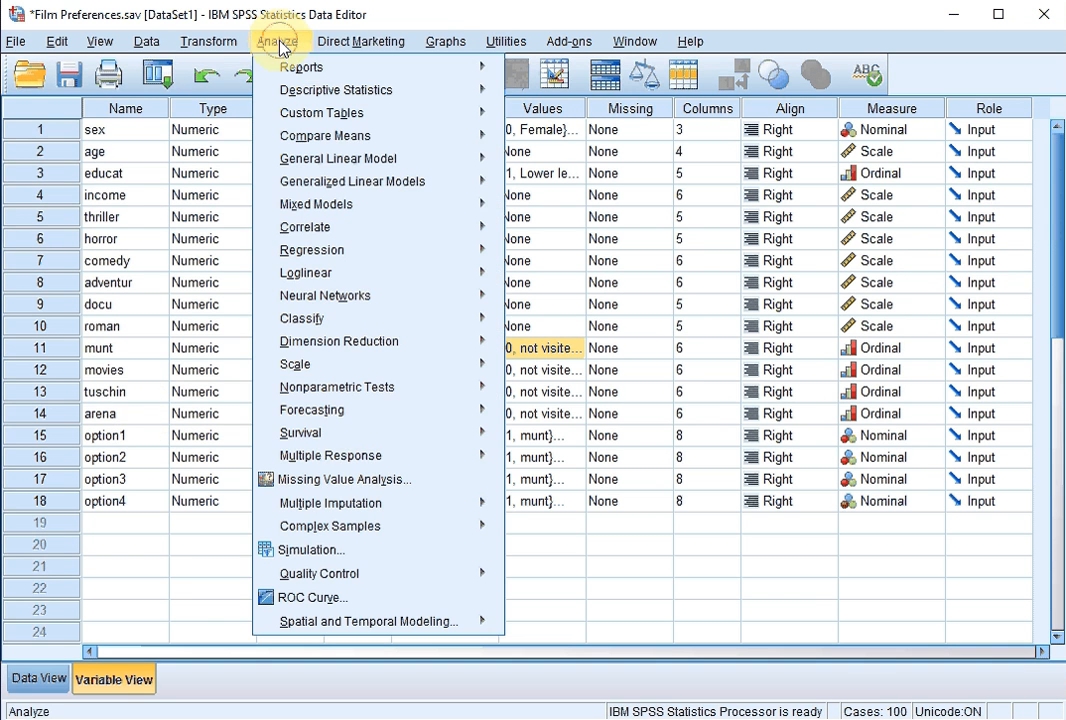
mouse_move(330, 456)
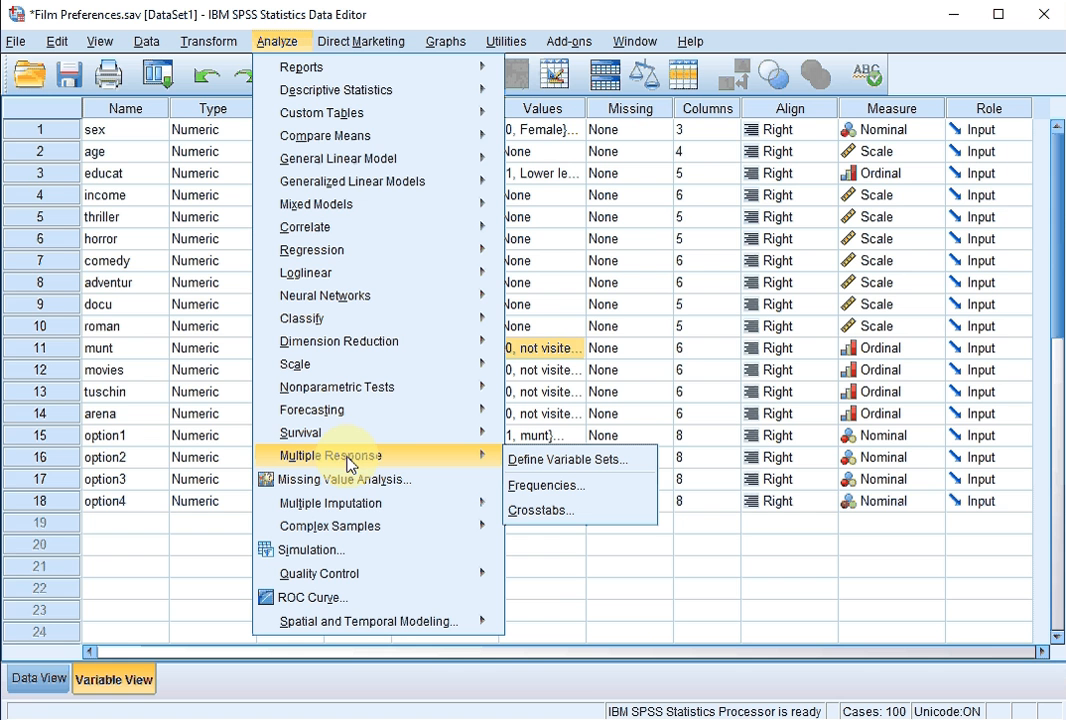
mouse_move(544, 486)
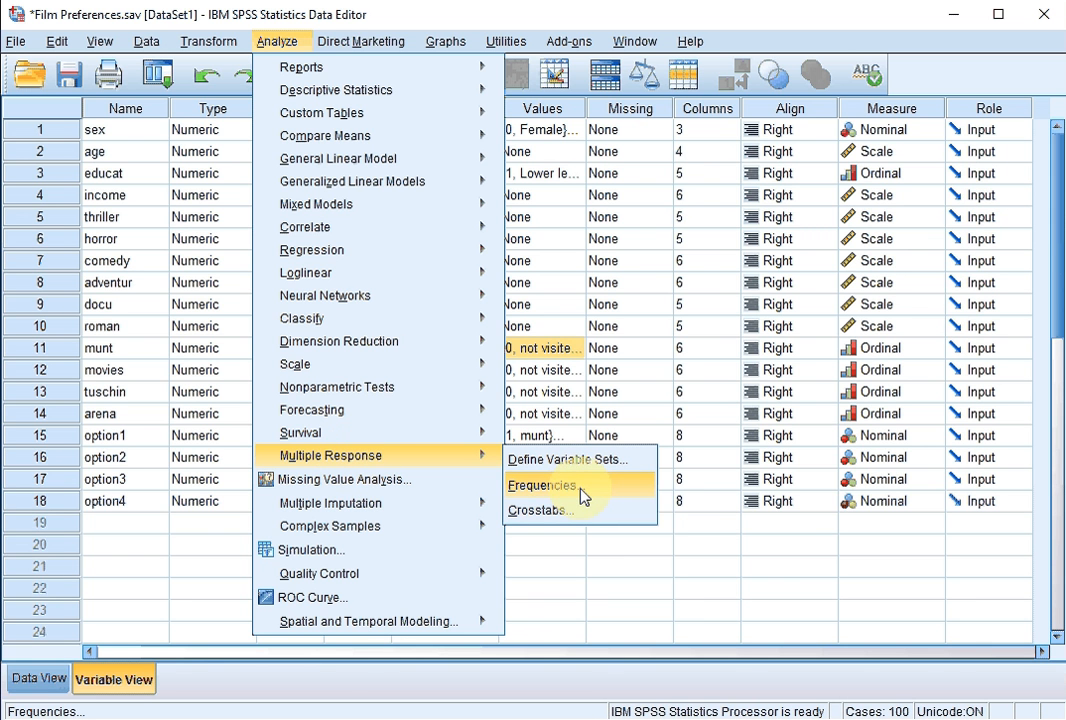
left_click(540, 486)
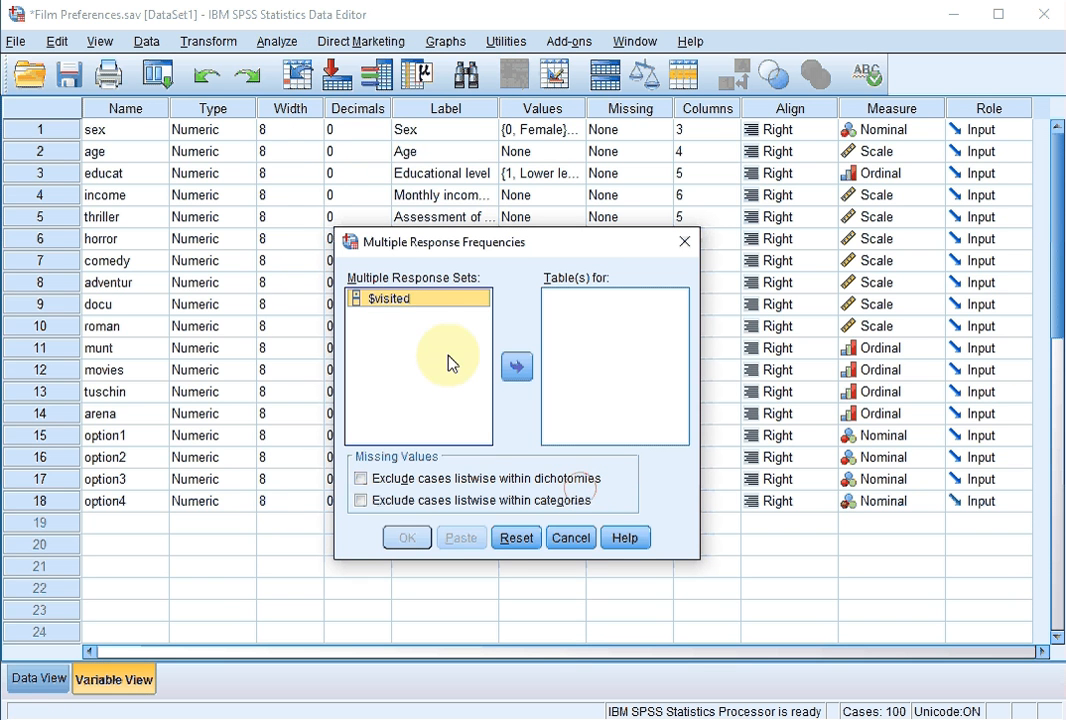
left_click(516, 368)
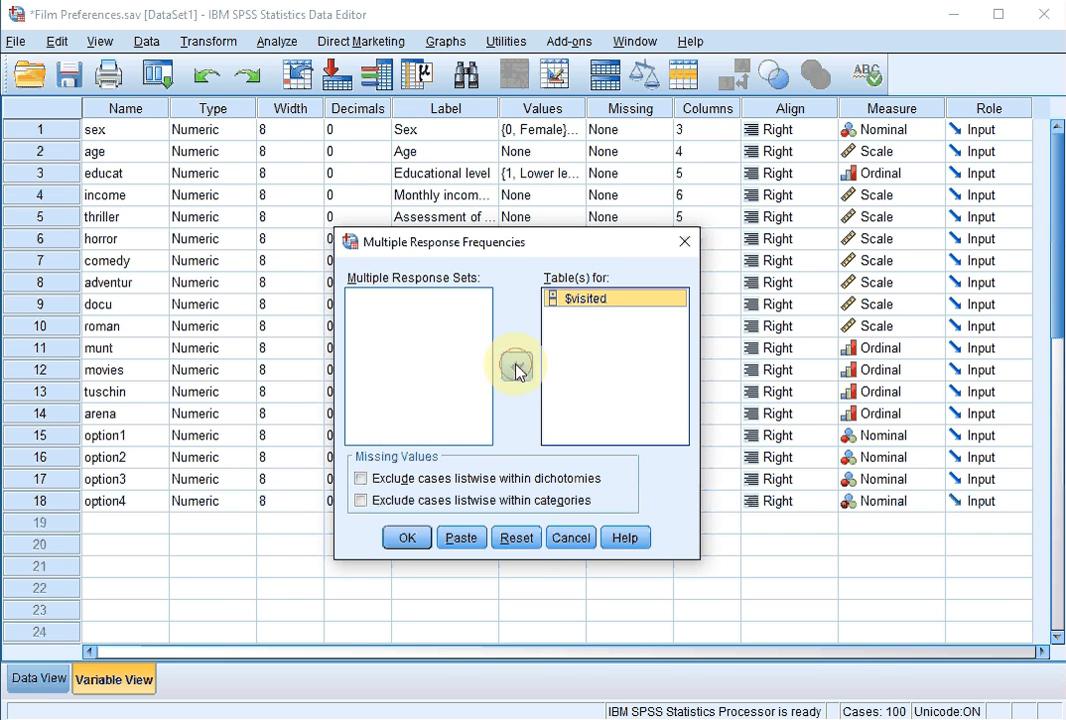
left_click(598, 300)
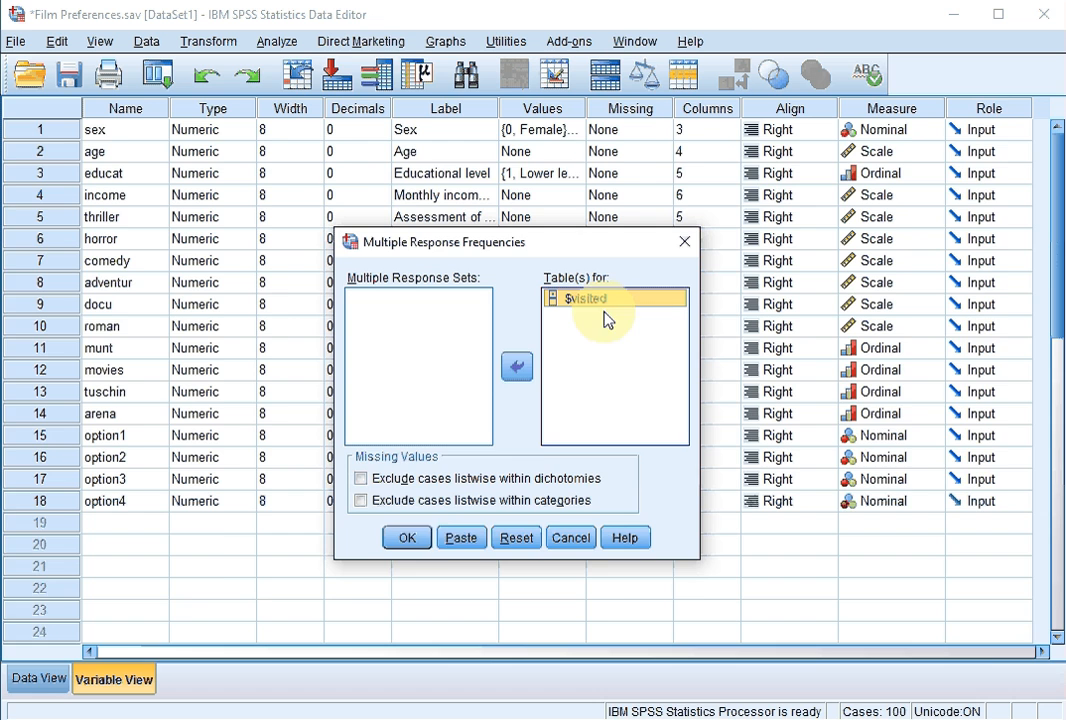
left_click(406, 536)
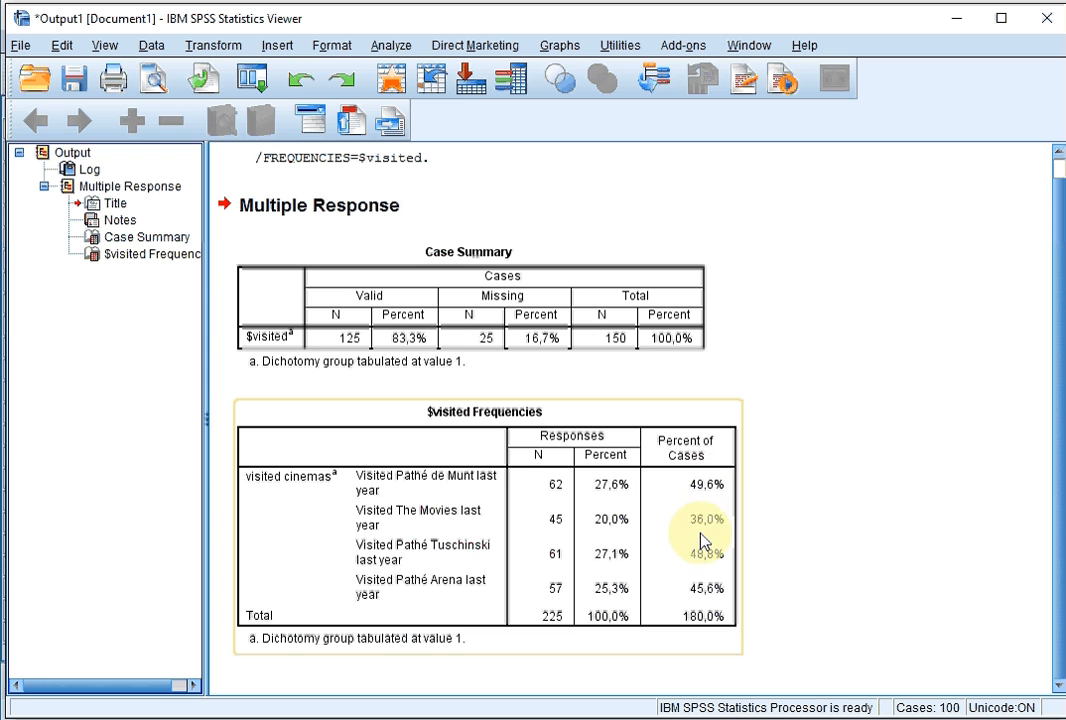
mouse_move(708, 530)
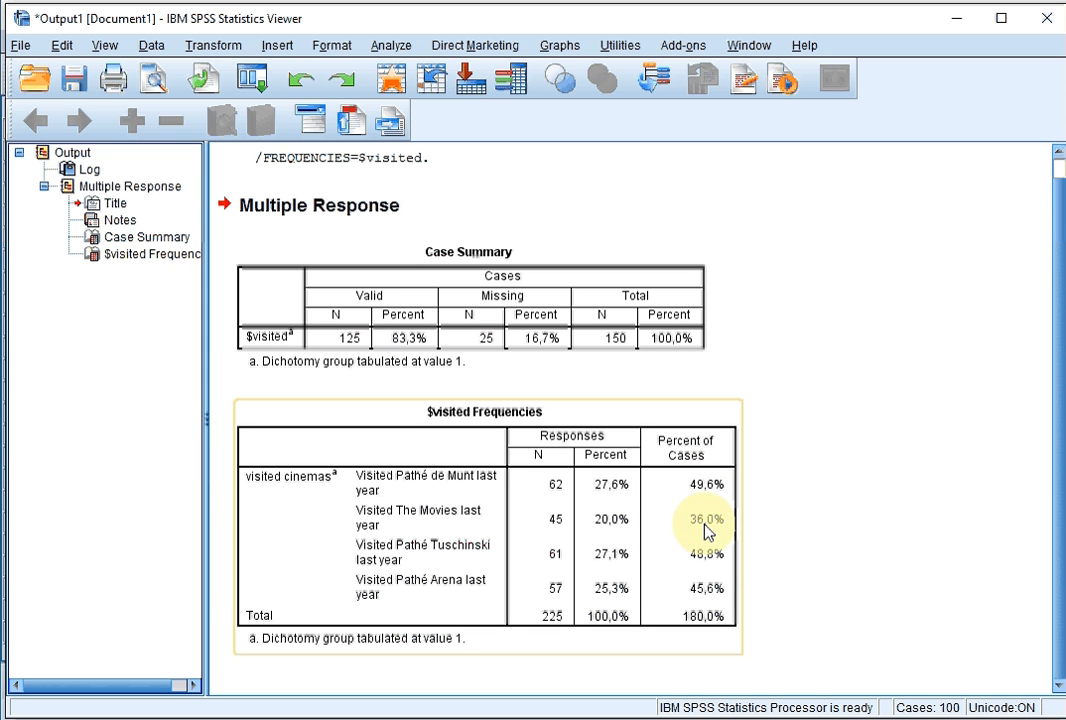
mouse_move(444, 532)
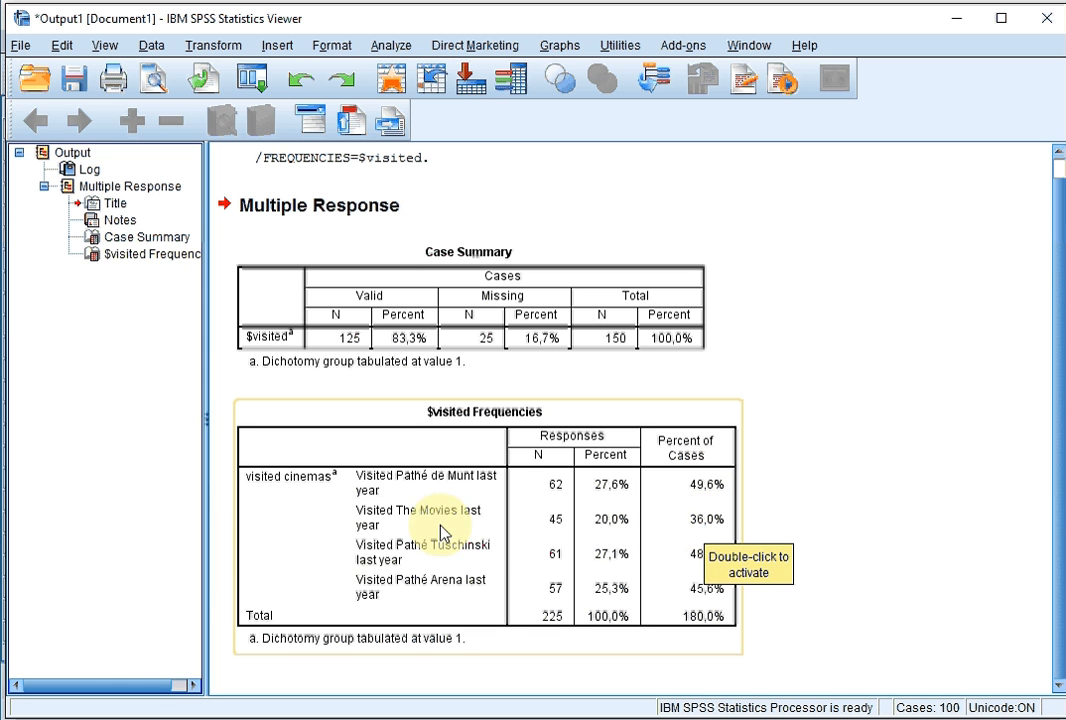
mouse_move(688, 598)
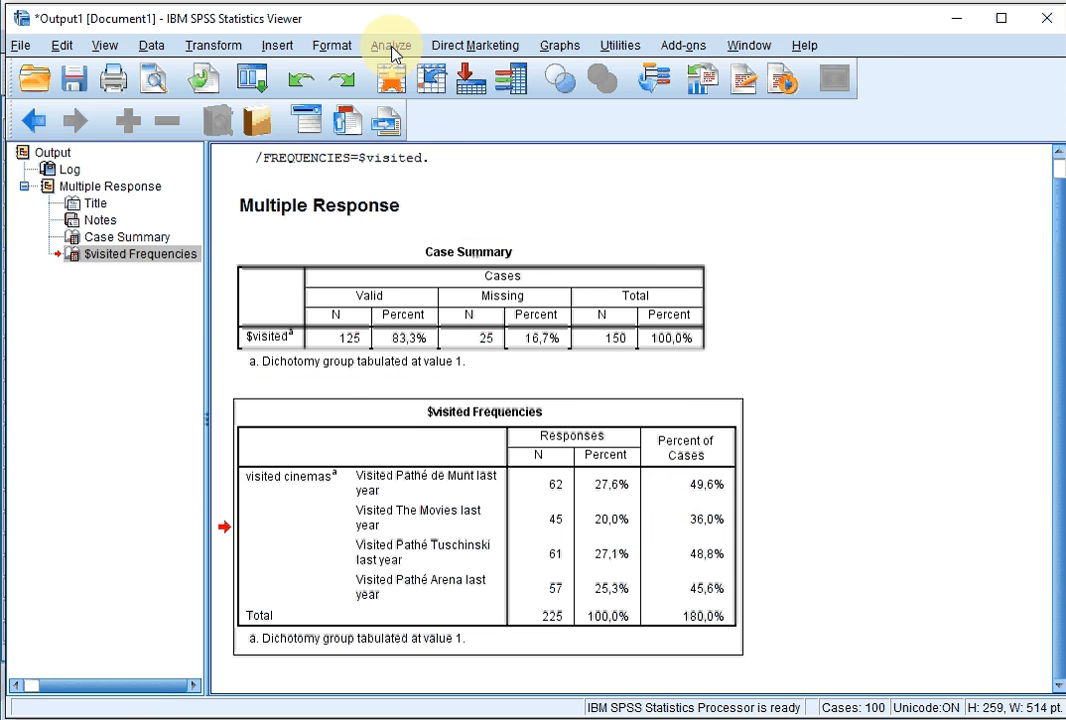
Start a multiple response crosstab with $visited in rows and sex in columns.
left_click(392, 44)
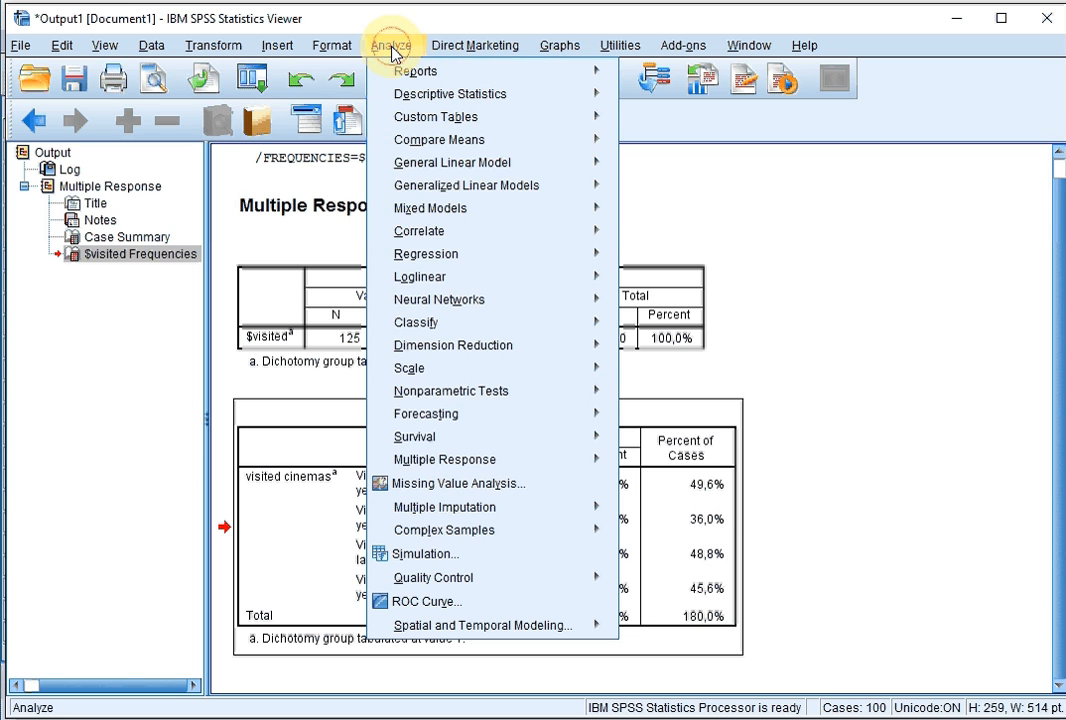
mouse_move(444, 458)
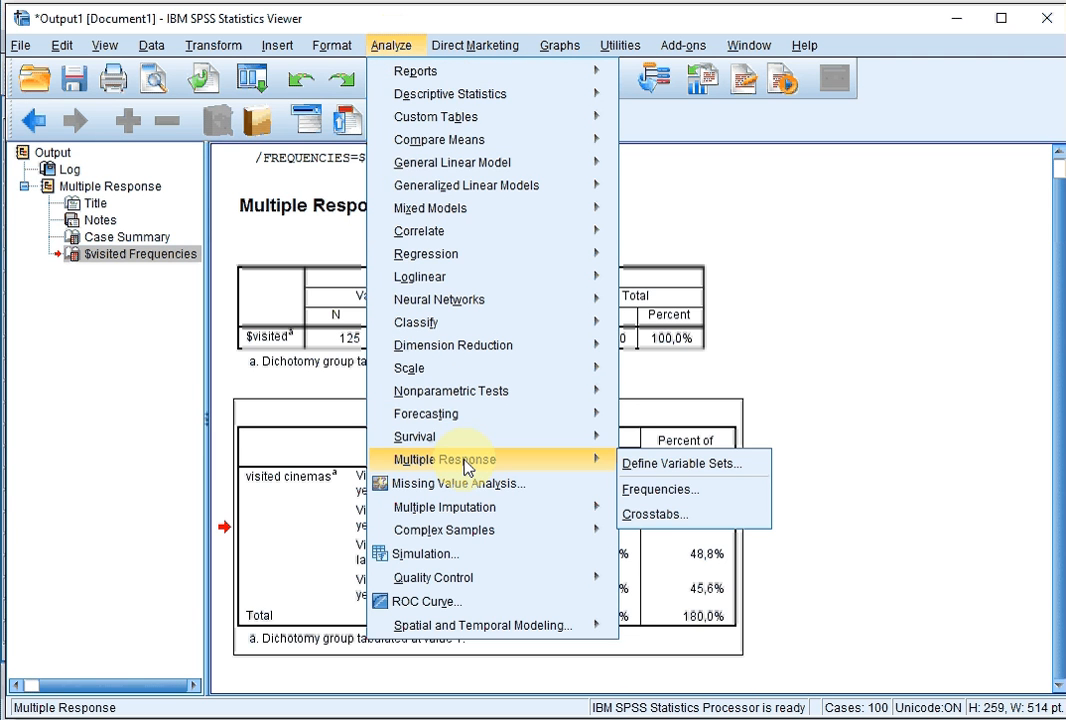
mouse_move(654, 512)
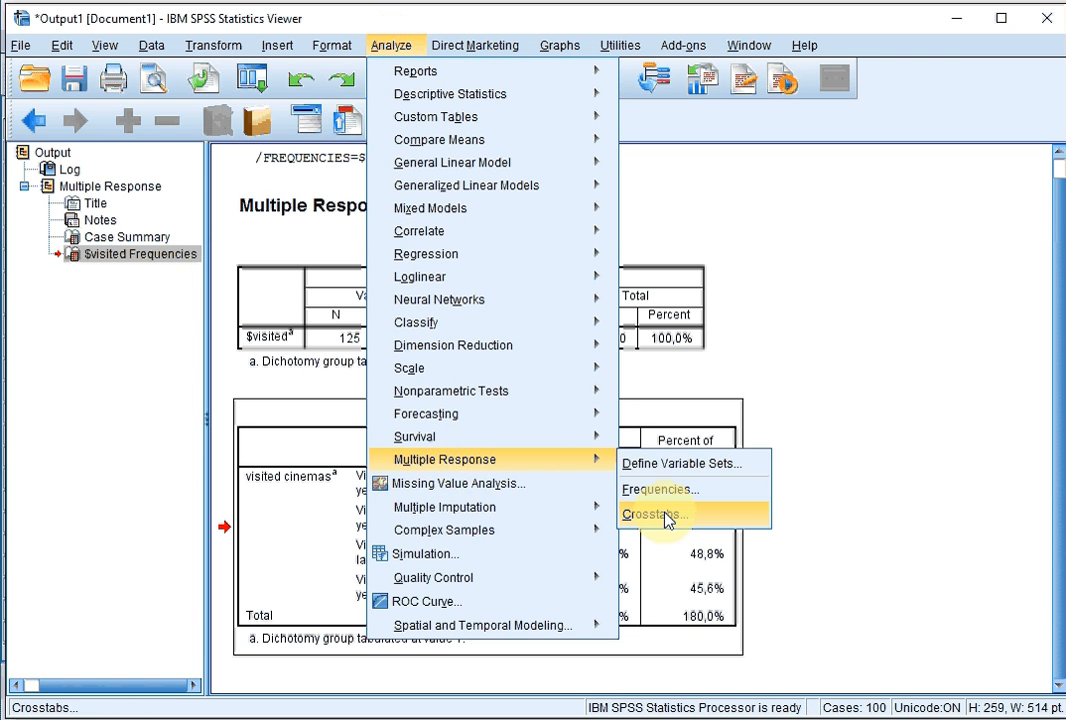
left_click(650, 512)
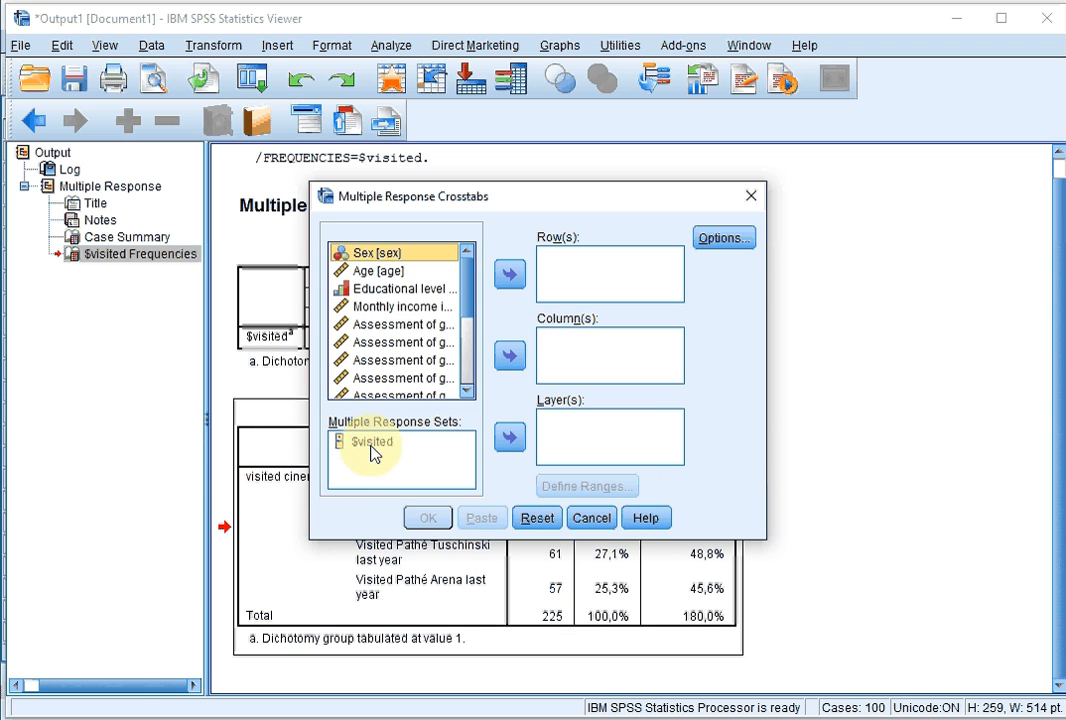
left_click(372, 442)
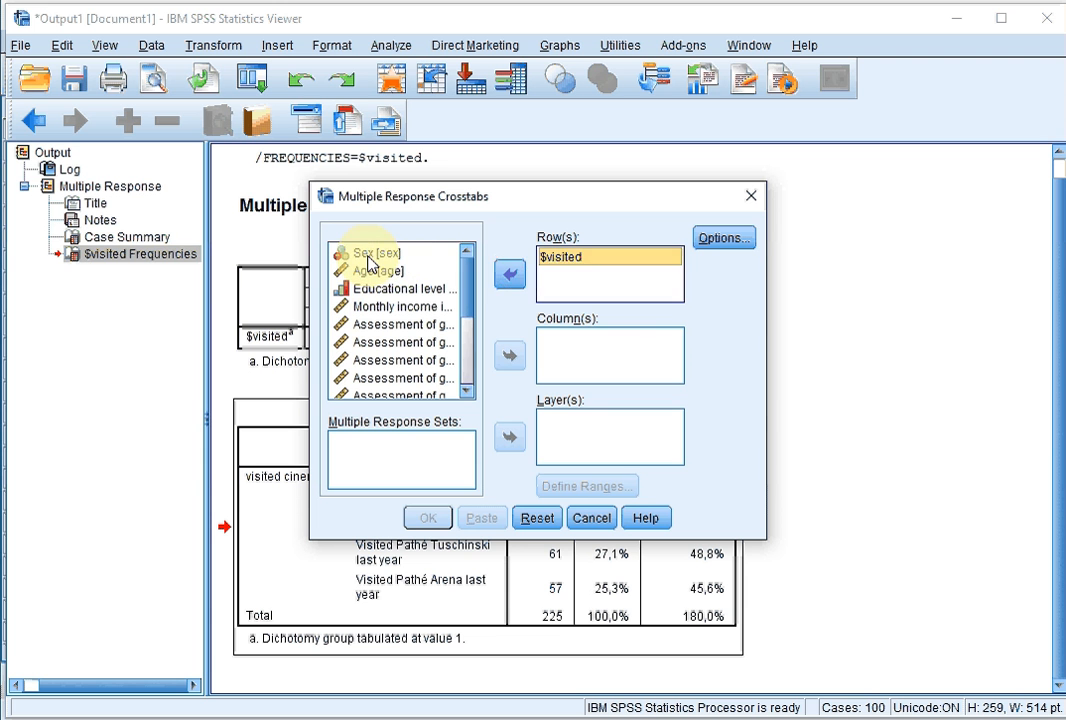
left_click(376, 252)
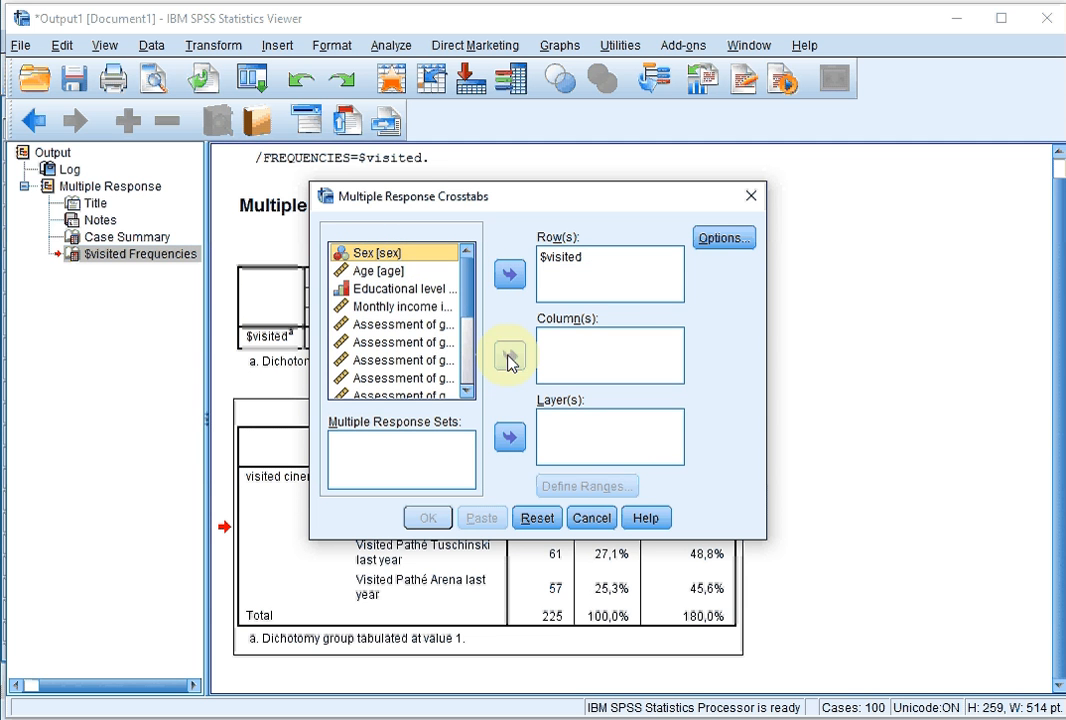
left_click(508, 354)
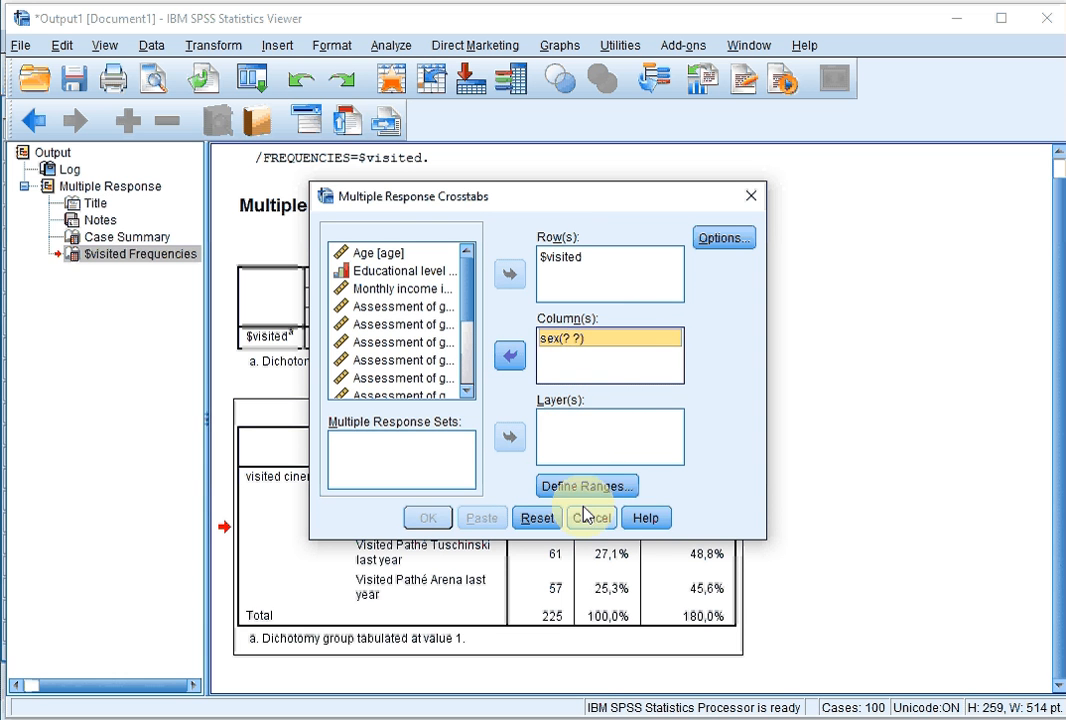
Define the range of sex as 0 to 1.
left_click(588, 486)
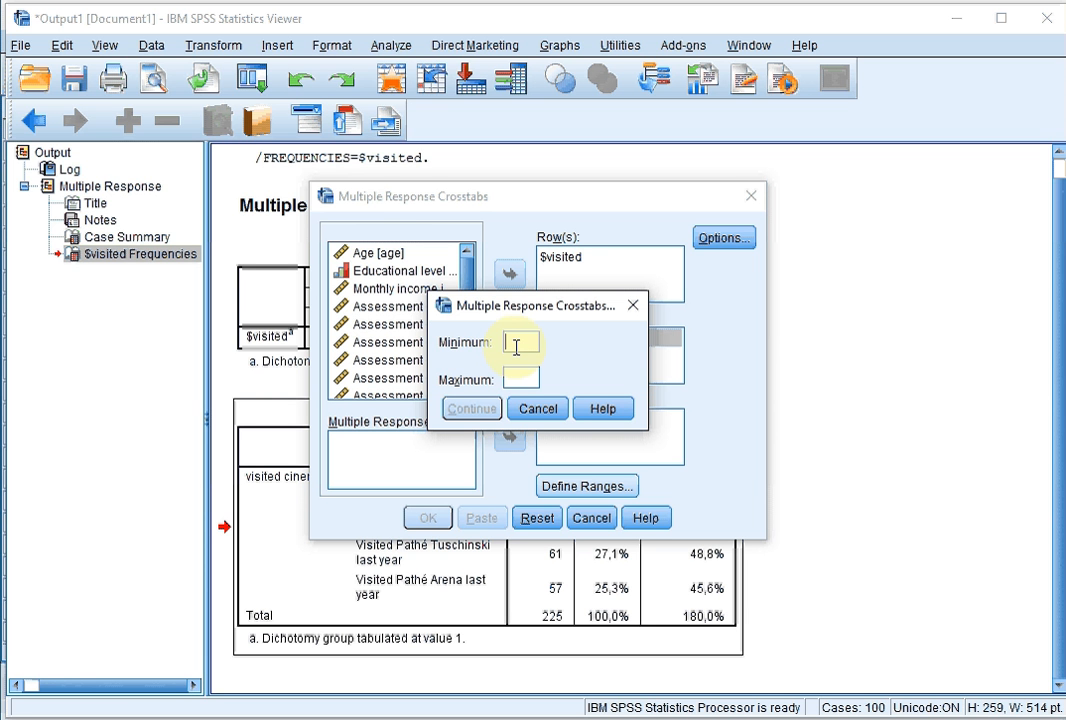
type("0")
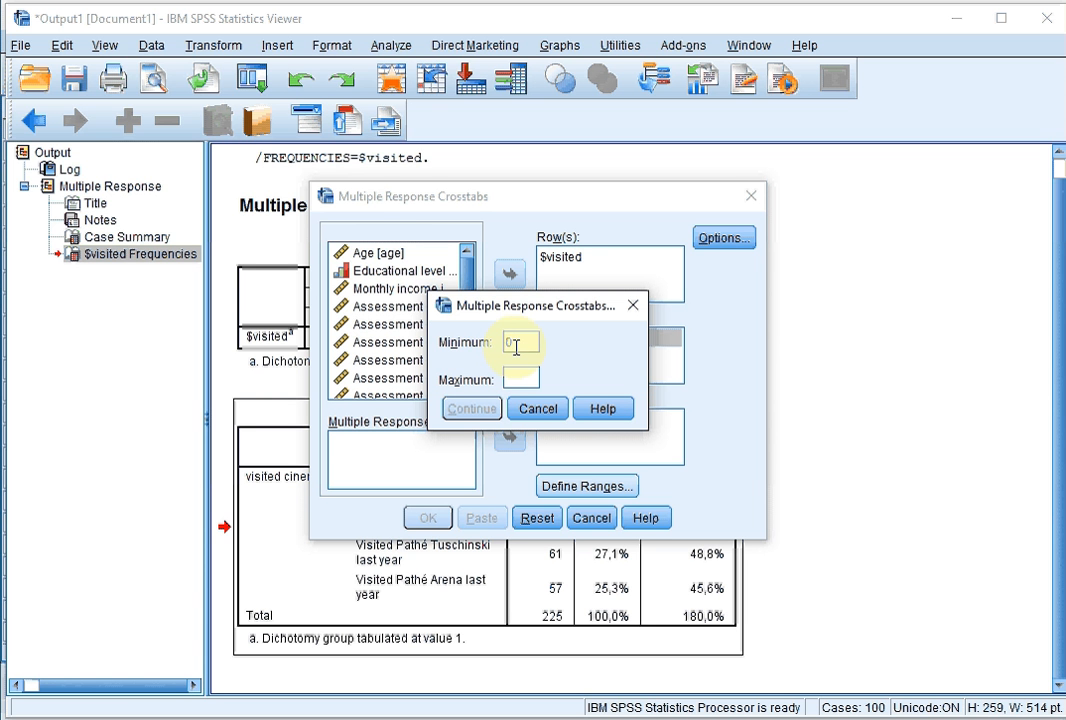
type("1")
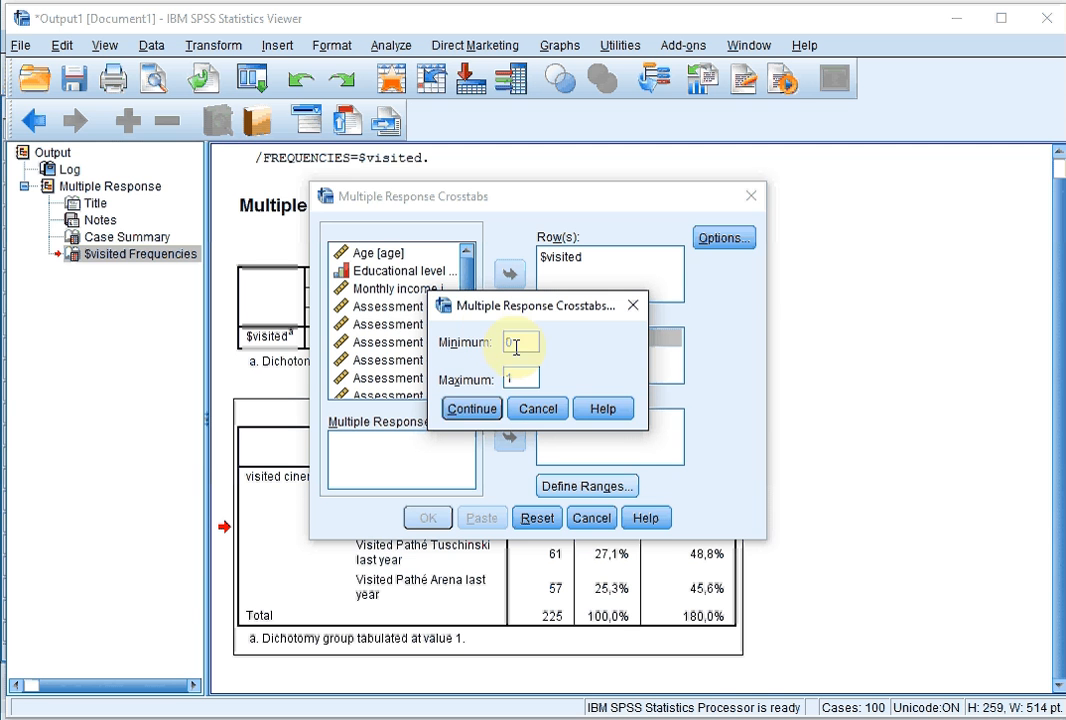
left_click(472, 408)
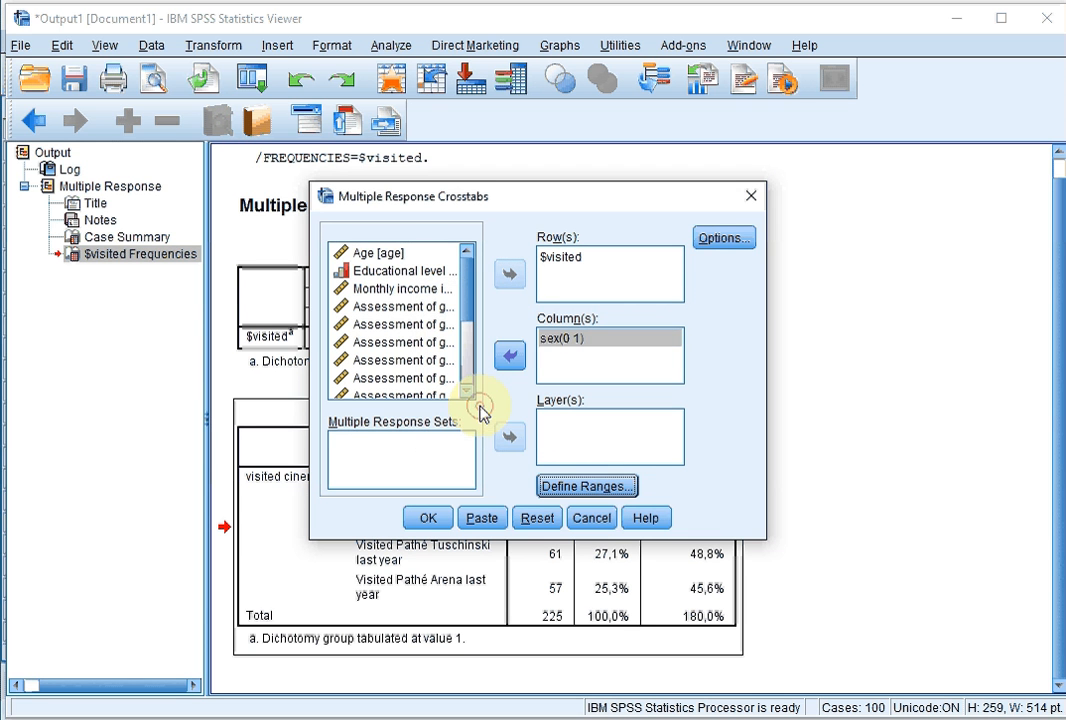
mouse_move(722, 238)
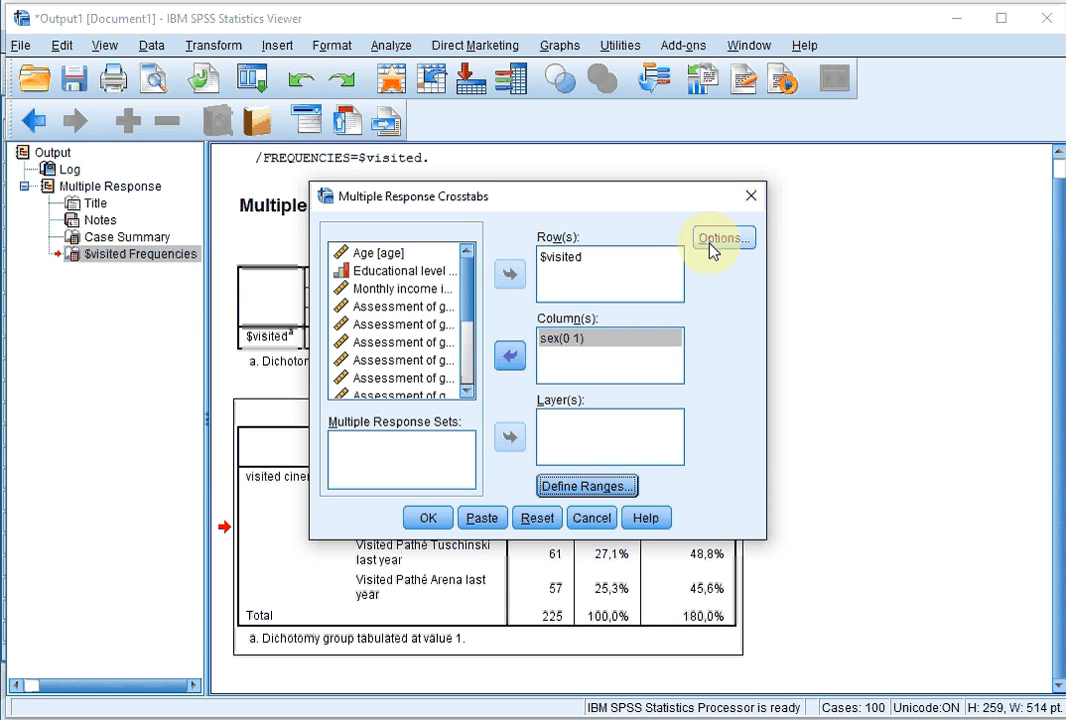
Add column cell percentages and run the $visited by sex crosstabulation.
left_click(720, 238)
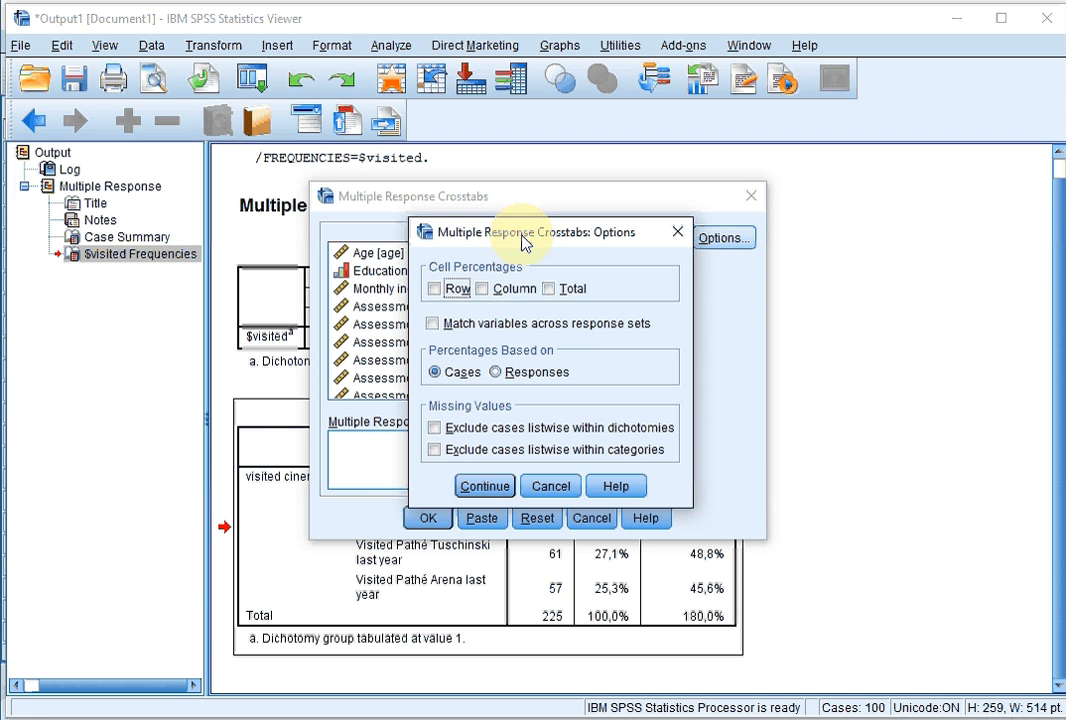
left_click(490, 288)
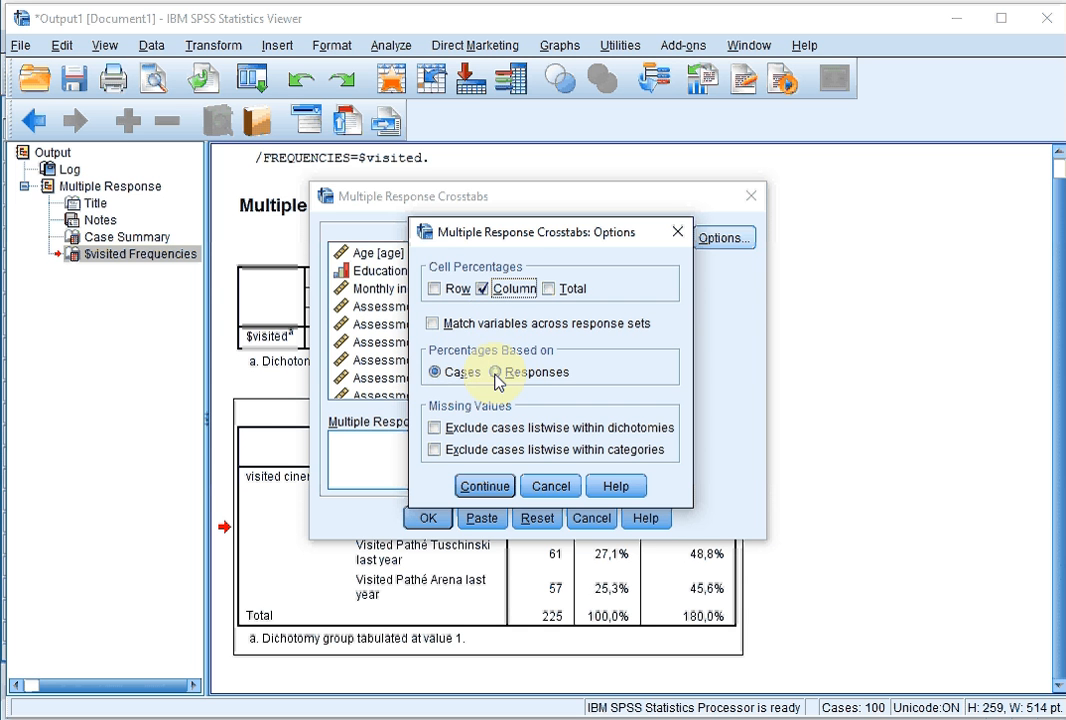
left_click(484, 486)
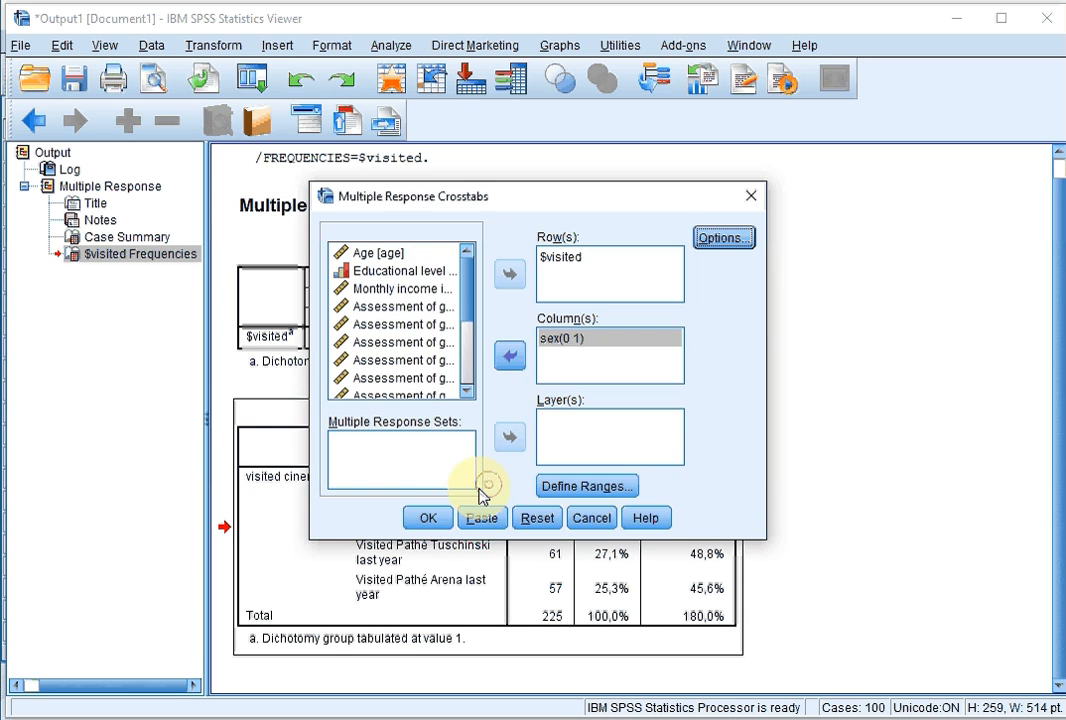
left_click(428, 516)
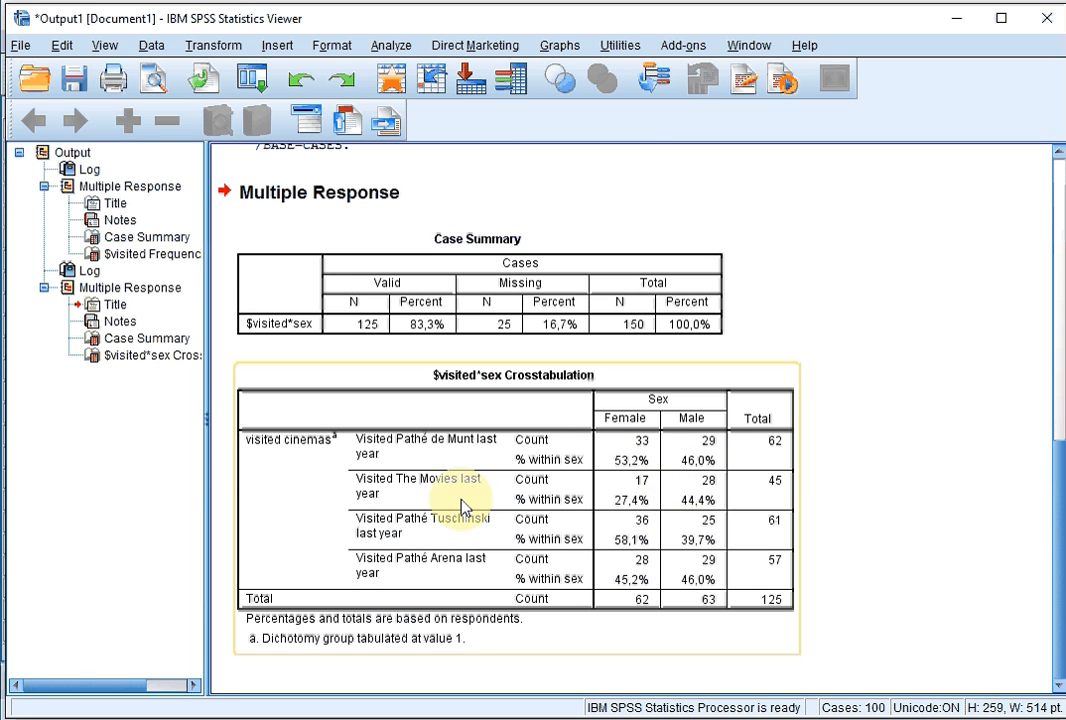
mouse_move(584, 544)
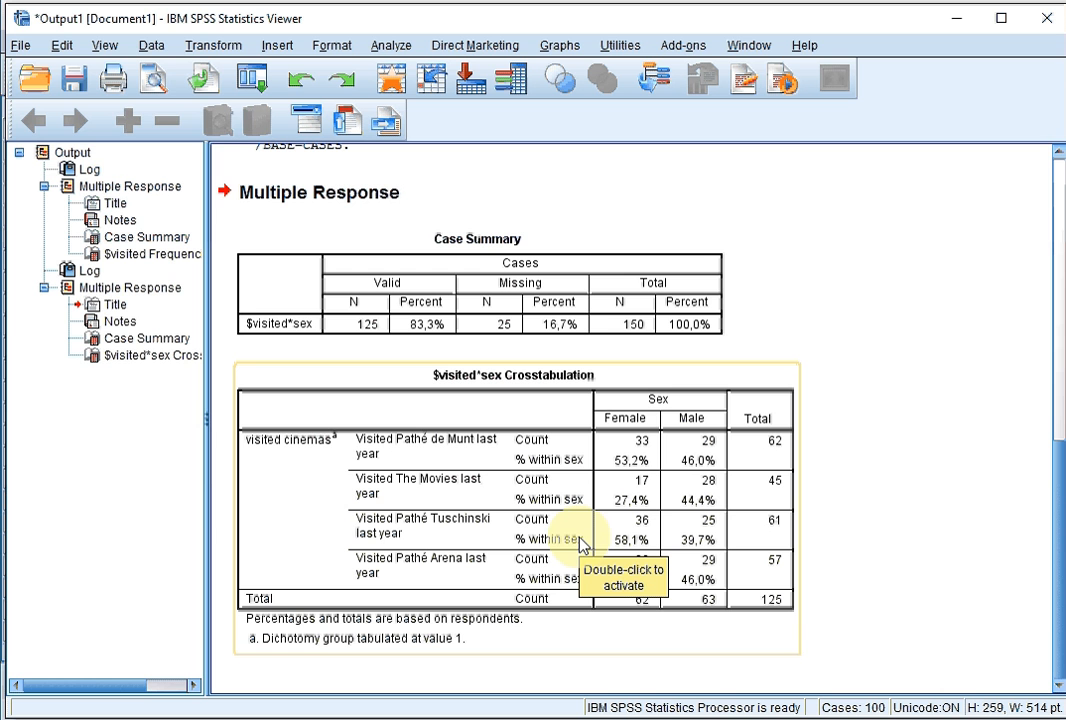